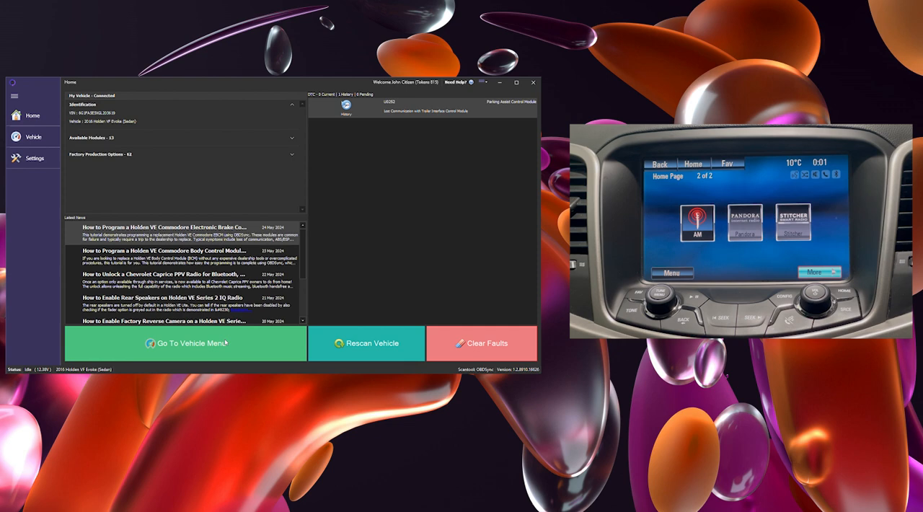
# Step: Go to the vehicle's module list and open the Radio (RAD) module
pyautogui.click(188, 343)
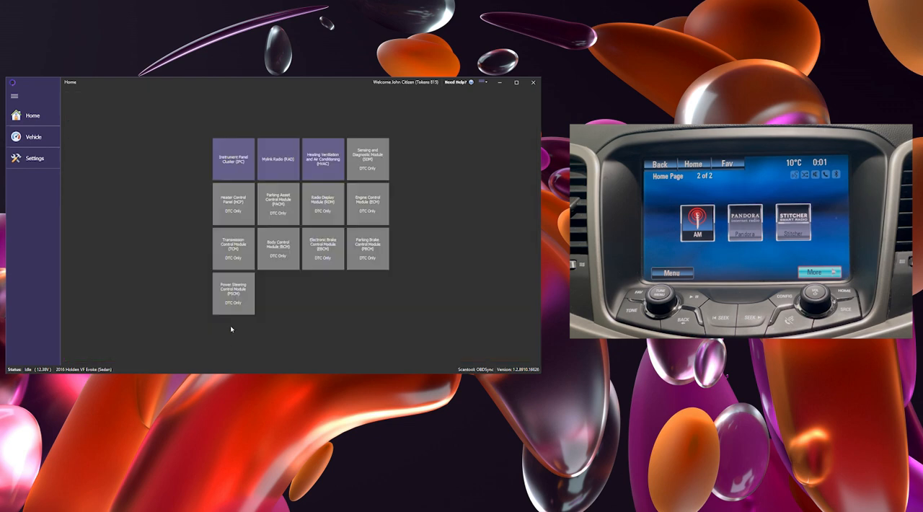
pyautogui.click(279, 159)
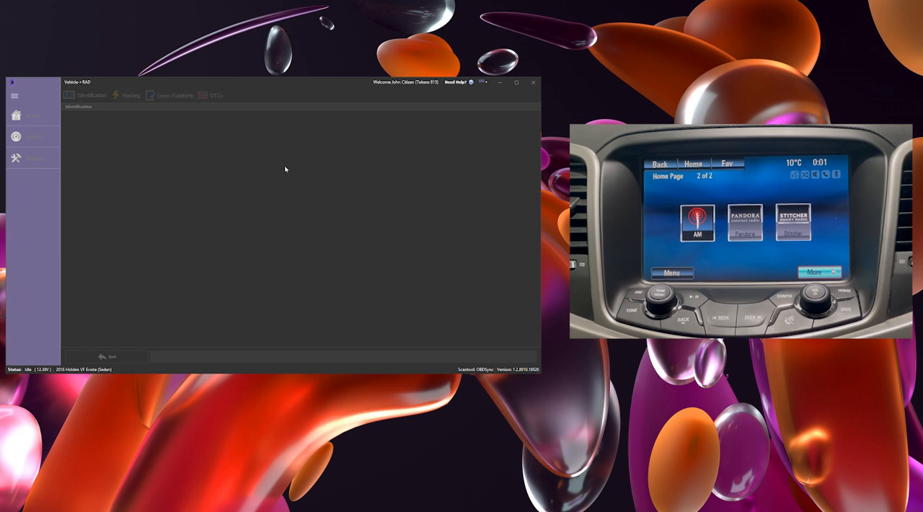
# Step: Review the radio's Identification, Flashing and DTCs tabs, then show its calibration part numbers
pyautogui.click(90, 96)
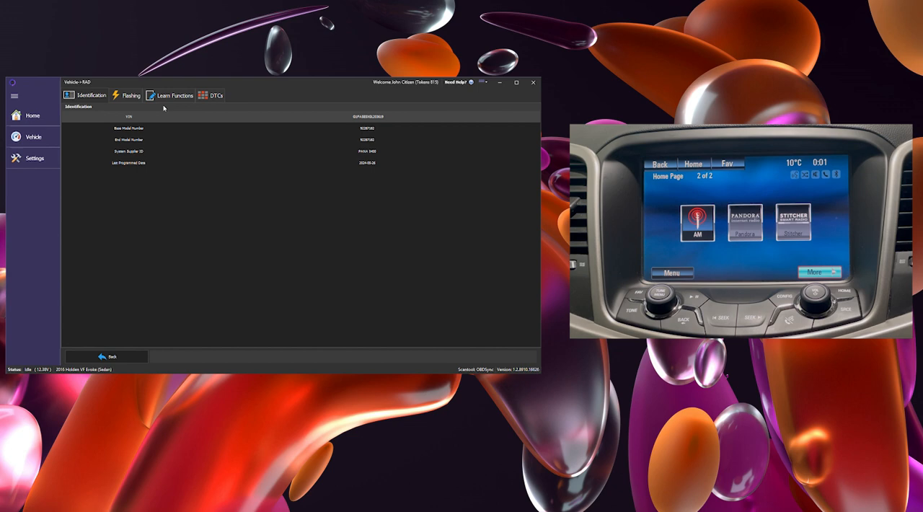
pyautogui.click(131, 96)
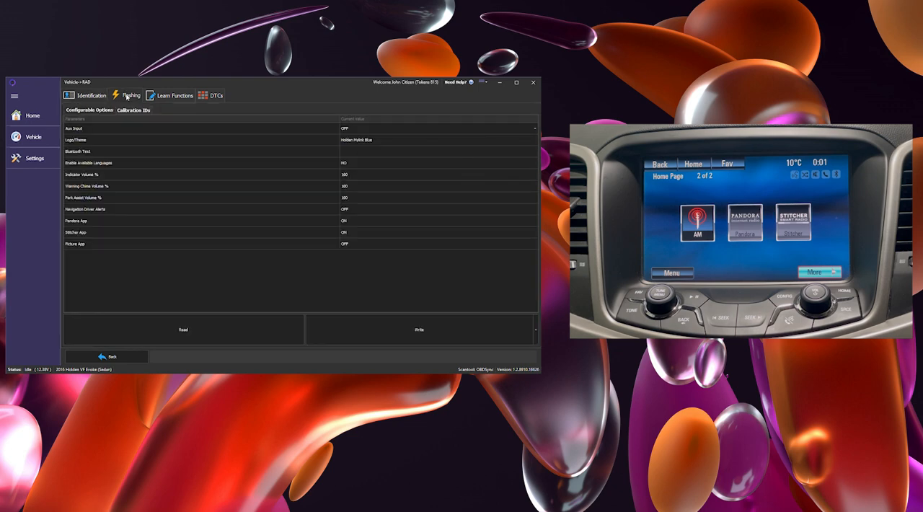
pyautogui.click(173, 95)
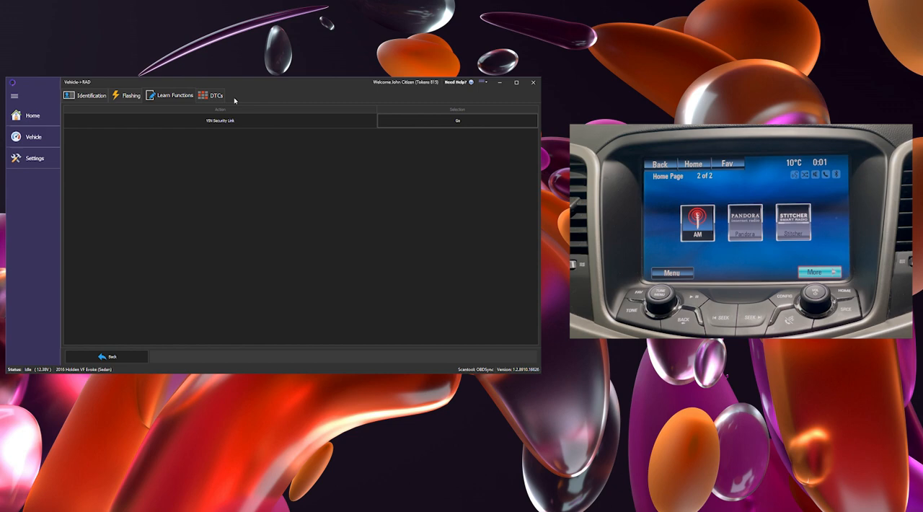
pyautogui.click(213, 95)
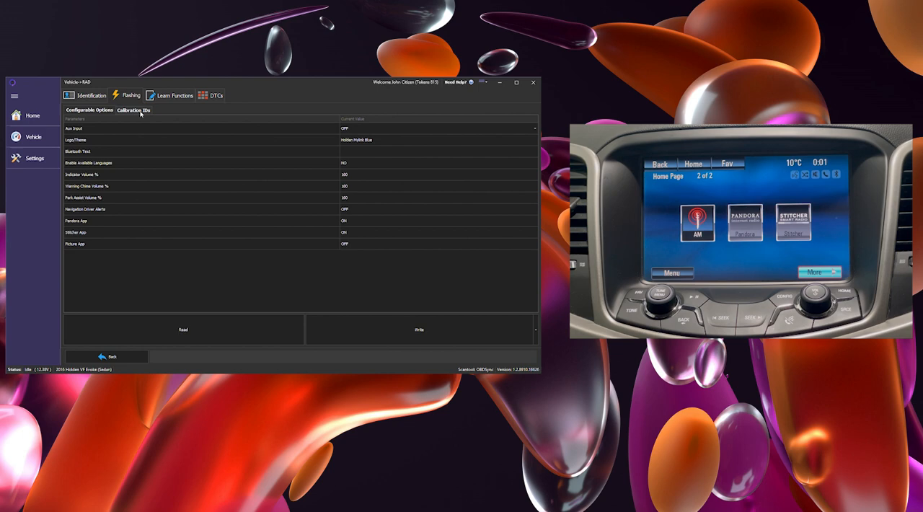
pyautogui.click(133, 109)
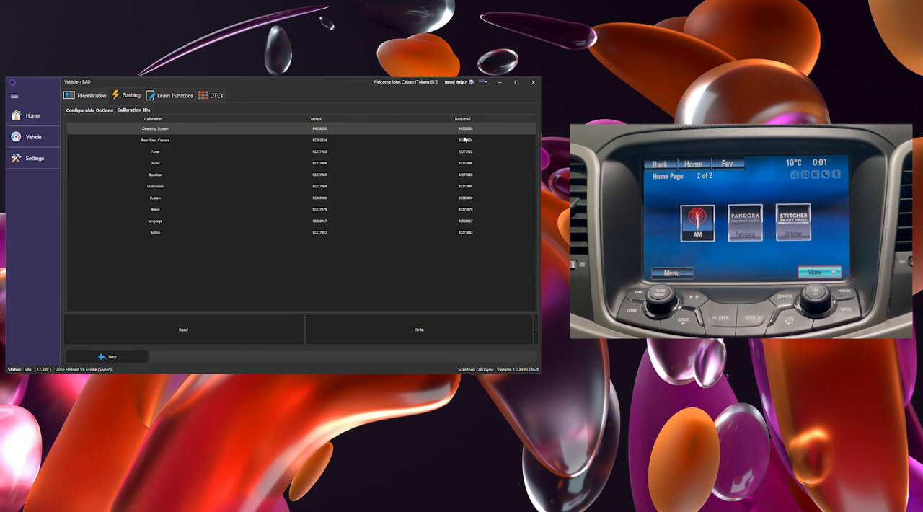
pyautogui.moveTo(474, 231)
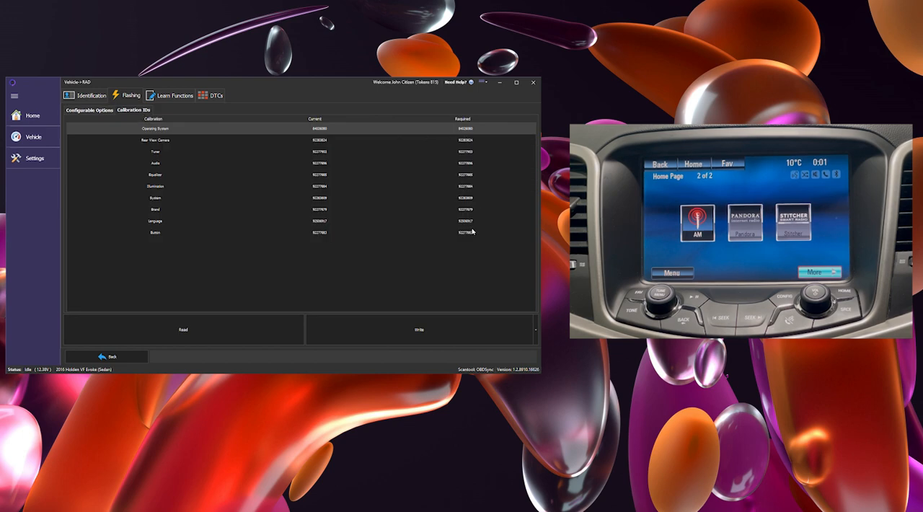
pyautogui.moveTo(134, 140)
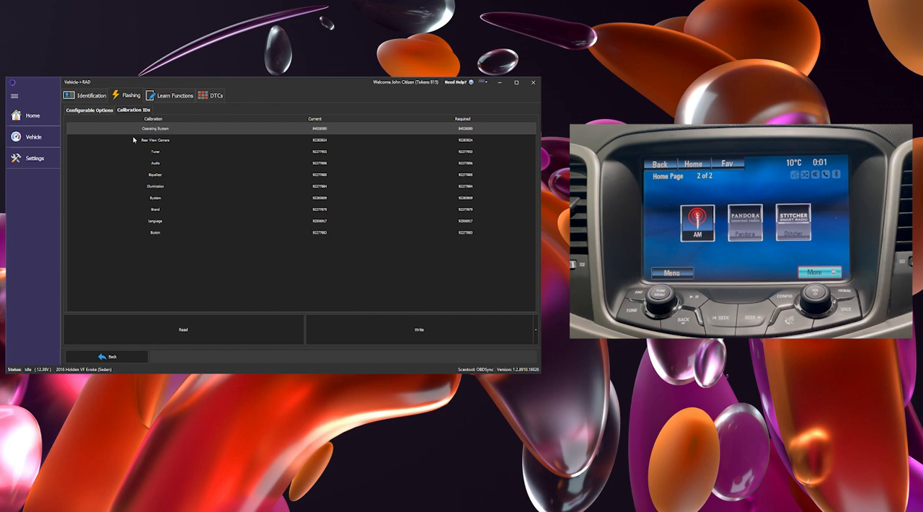
# Step: Set the radio theme to Holden red and enter 'Holde' as the Bluetooth text
pyautogui.click(90, 109)
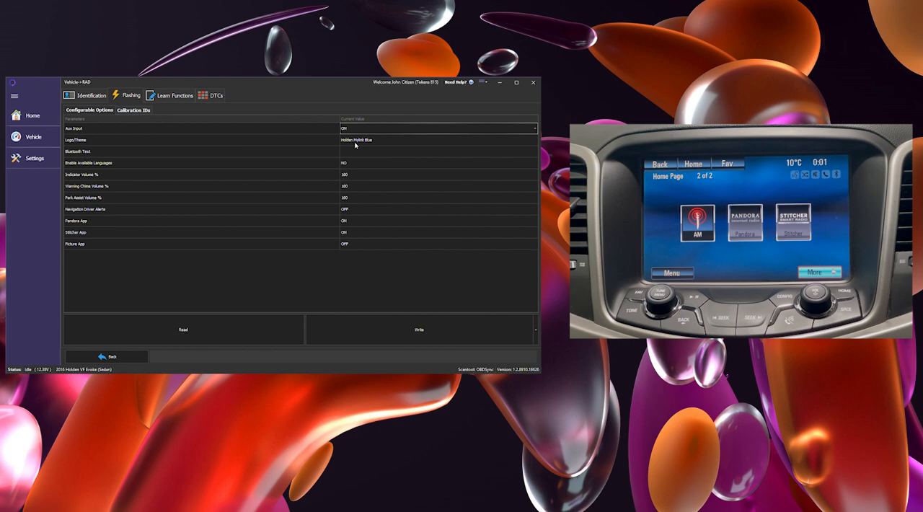
pyautogui.click(438, 140)
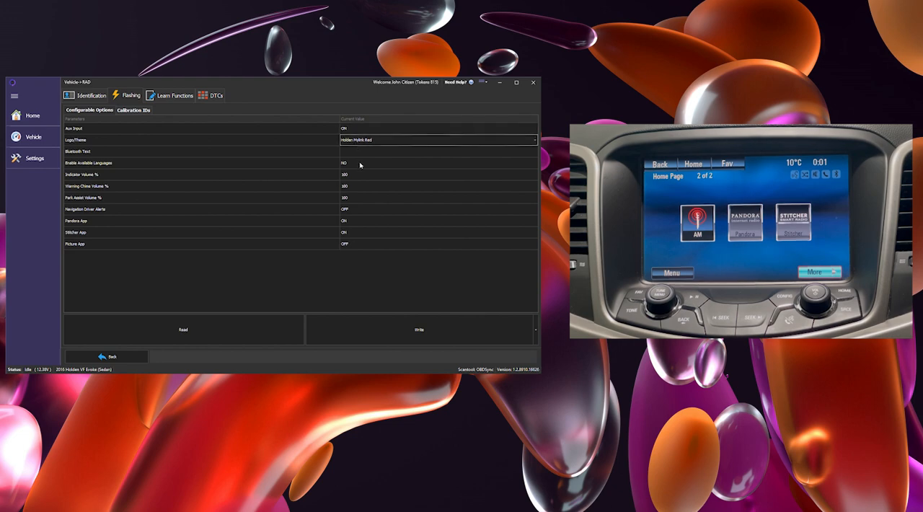
pyautogui.click(438, 150)
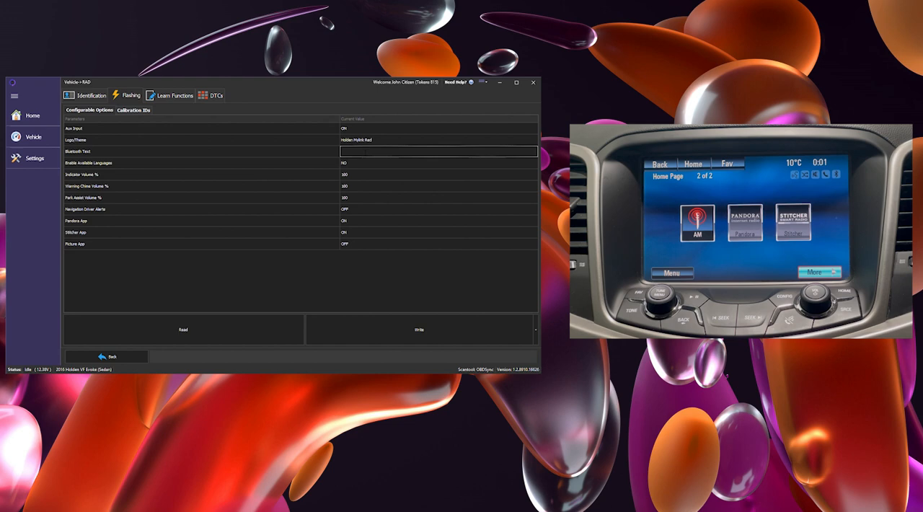
pyautogui.write('Holden SS')
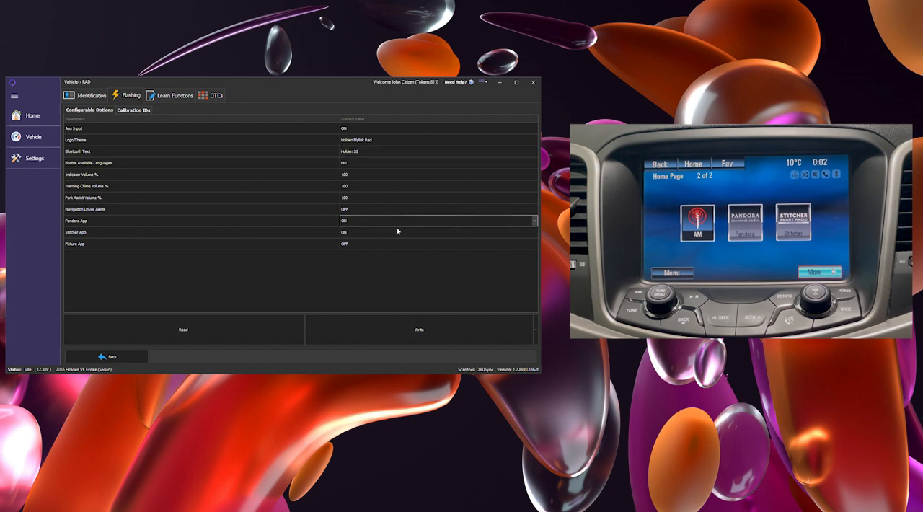
# Step: Turn the Stitcher app off and write the new settings to the radio
pyautogui.click(439, 220)
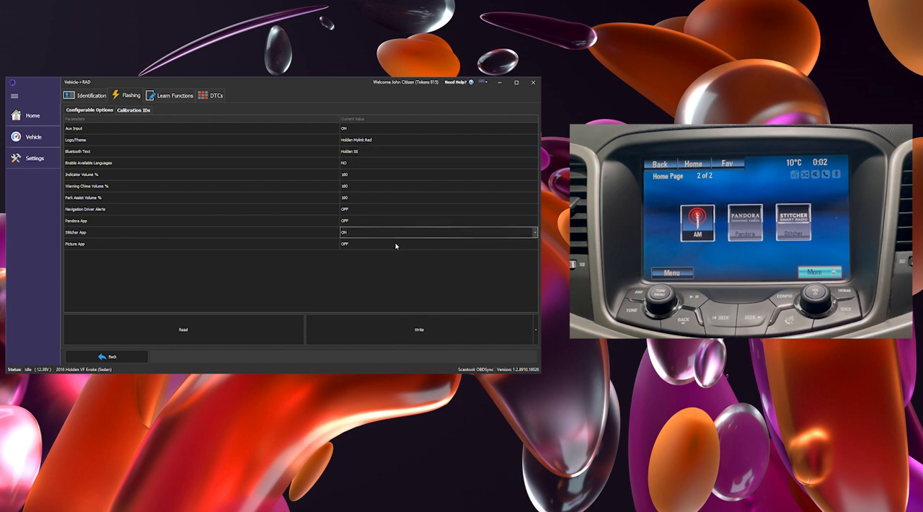
pyautogui.click(438, 232)
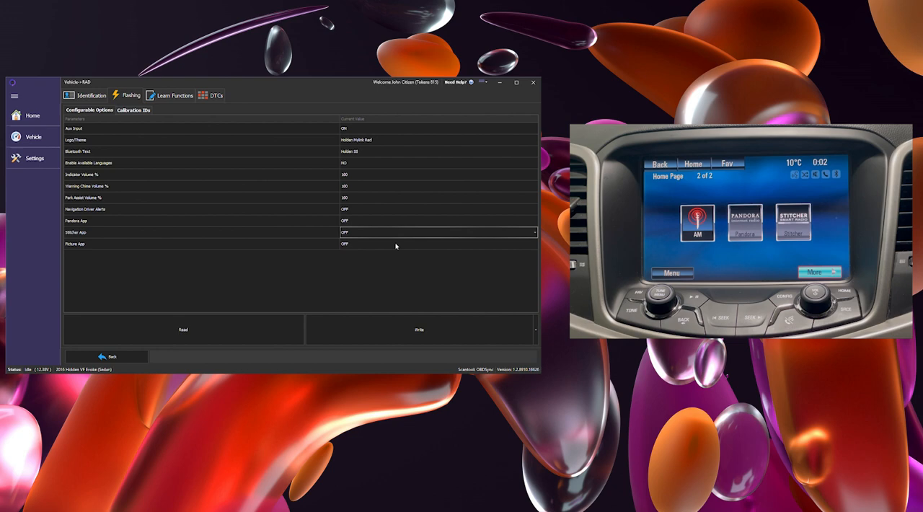
pyautogui.click(418, 329)
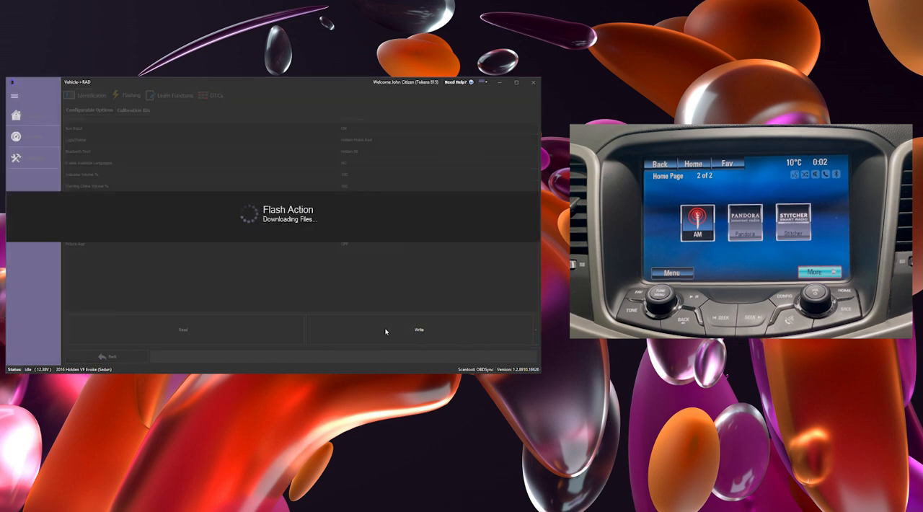